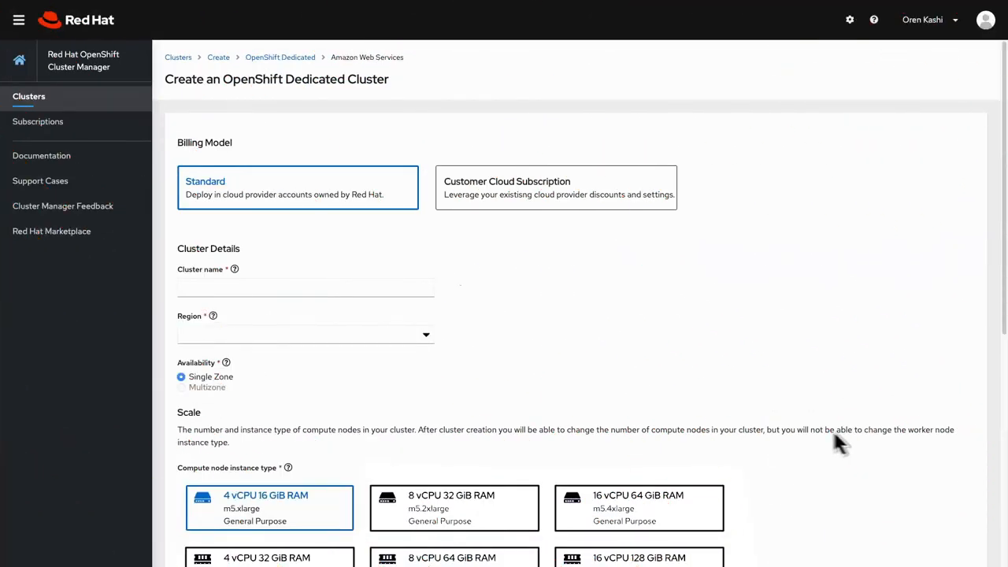
Name the cluster test-cluster, set region us-east-1, and submit it for creation.
{"action": "type", "text": "test-cluster"}
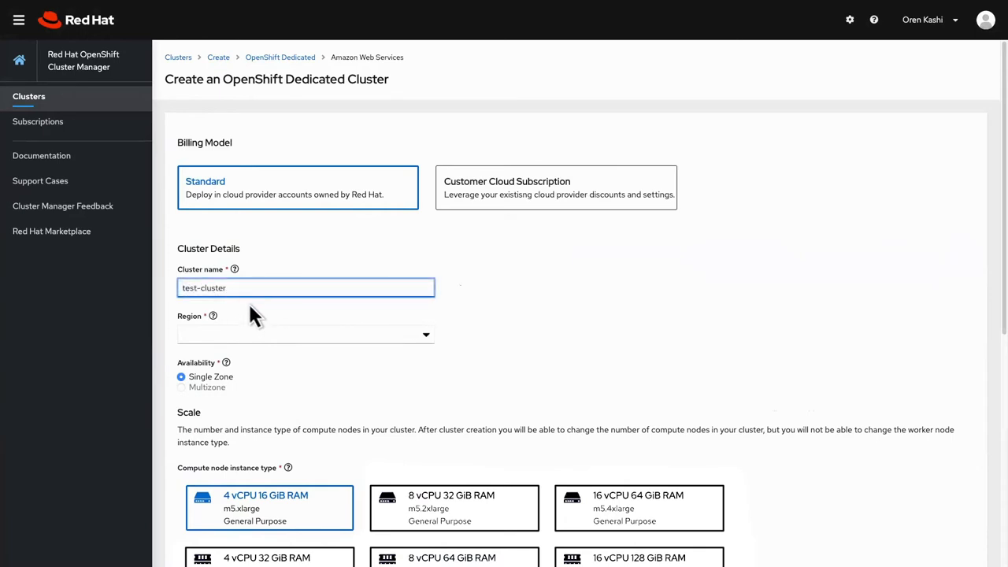
{"action": "left_click", "coordinate": [306, 334]}
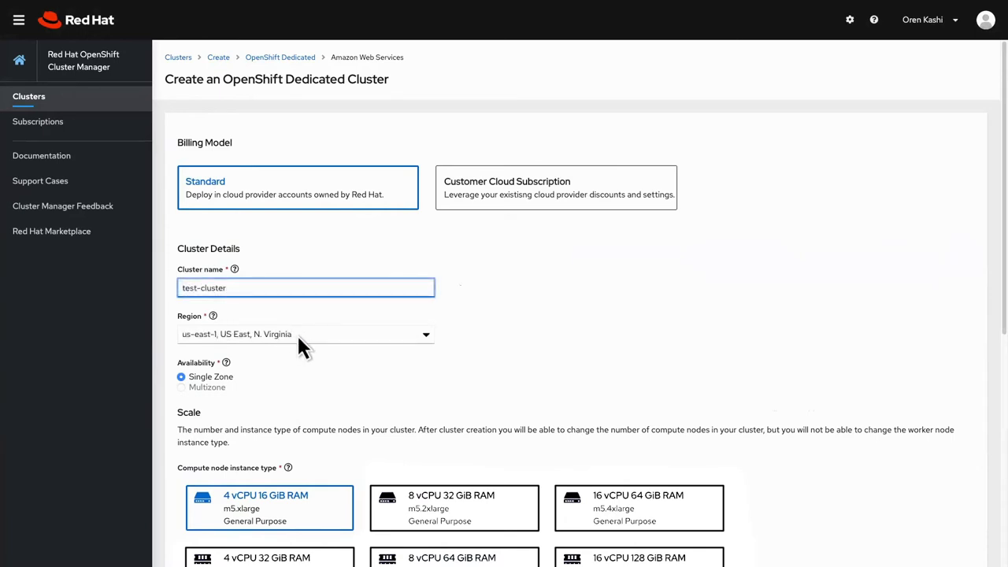
{"action": "scroll", "scroll_direction": "down", "scroll_amount": 3}
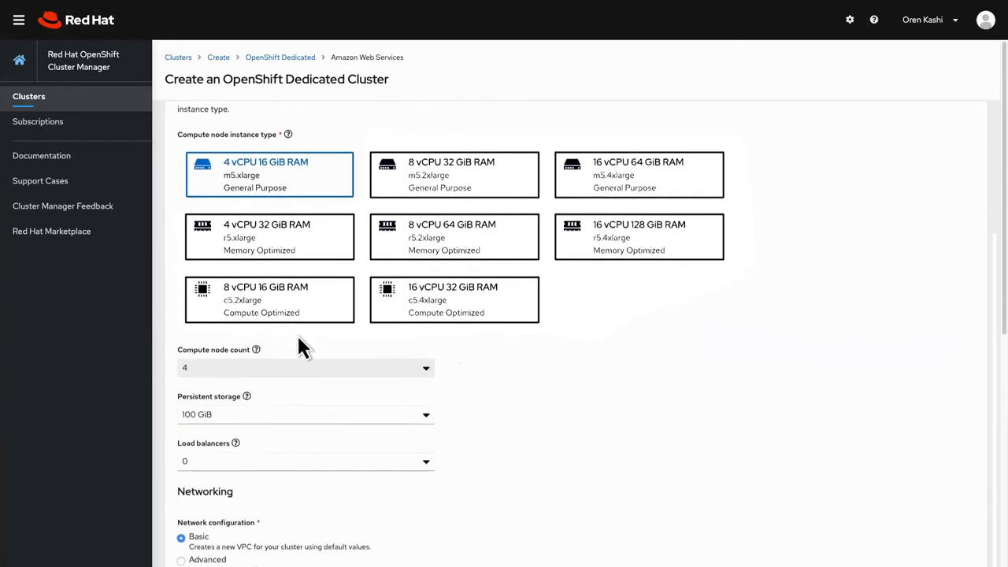
{"action": "scroll", "scroll_direction": "down", "scroll_amount": 3}
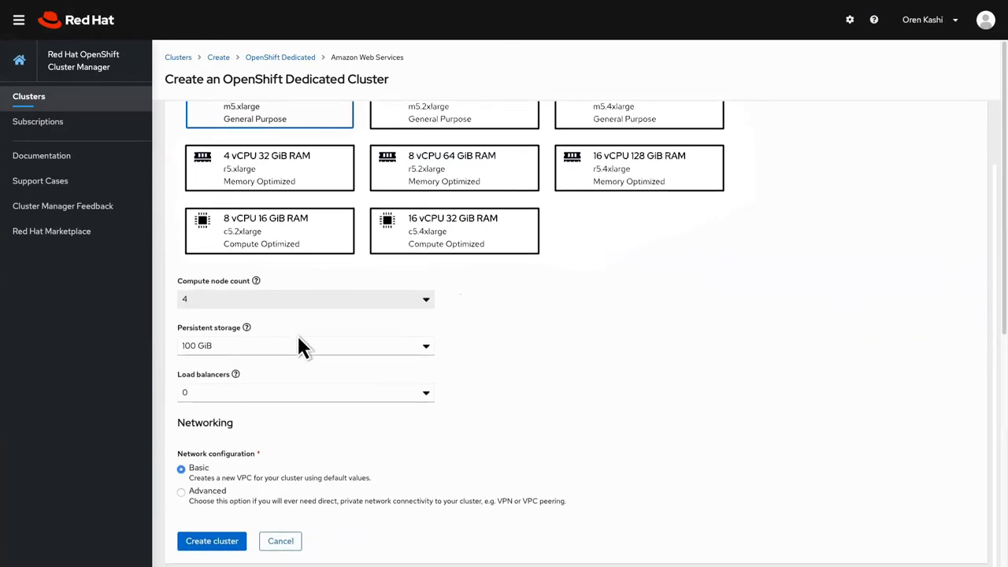
{"action": "left_click", "coordinate": [212, 541]}
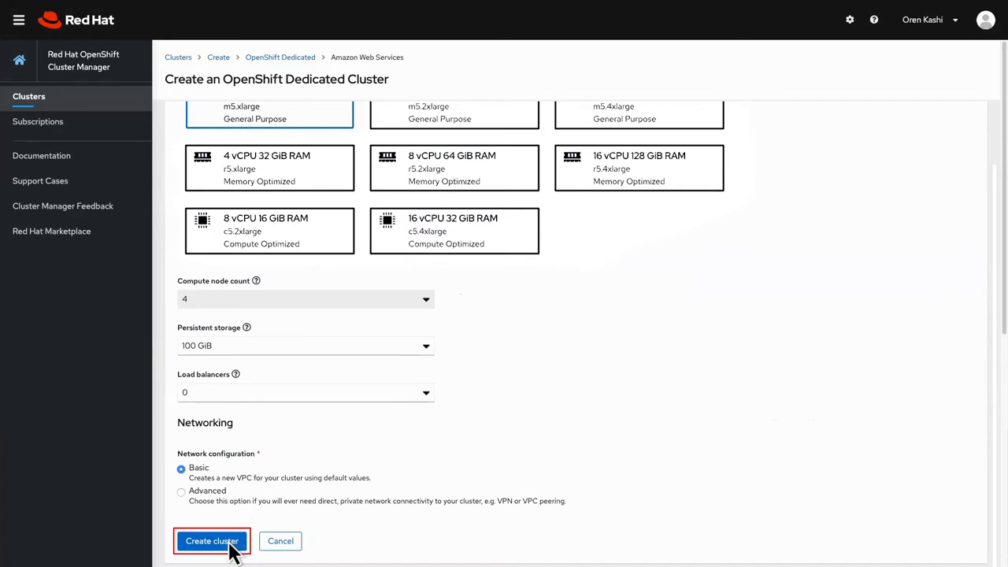
{"action": "left_click", "coordinate": [210, 541]}
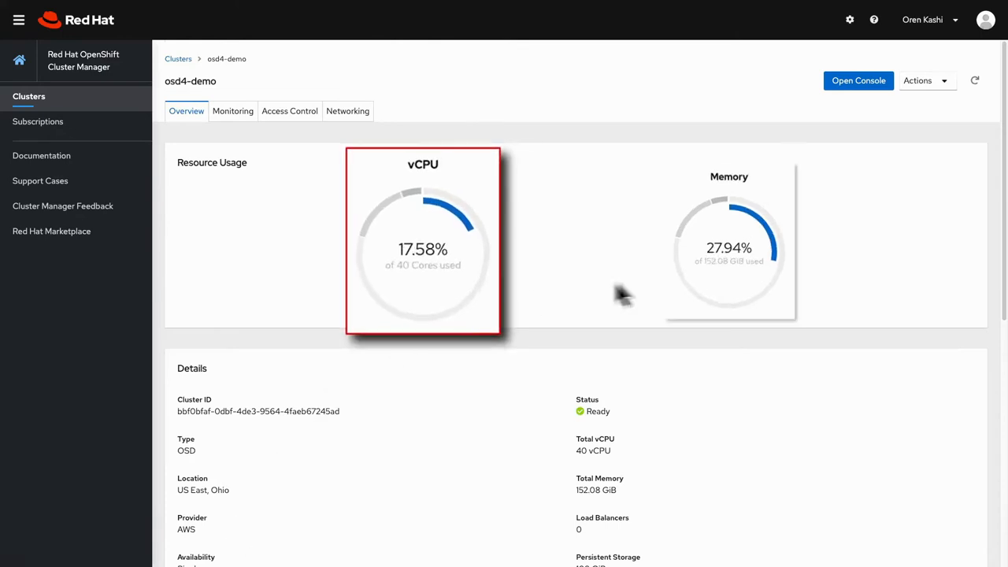
{"action": "mouse_move", "coordinate": [650, 264]}
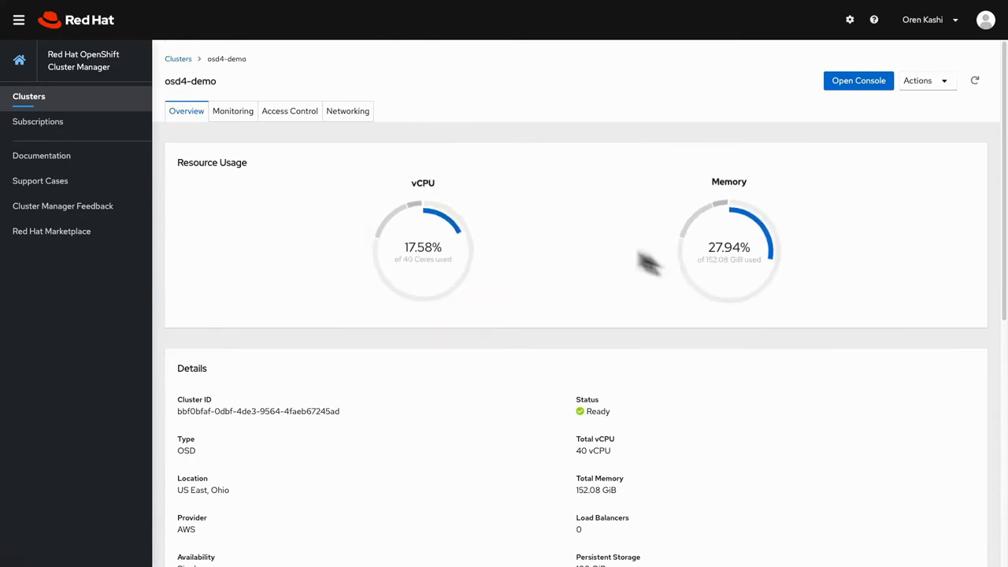
Show osd4-demo's monitoring status, which reports no issues across all checks.
{"action": "left_click", "coordinate": [232, 110]}
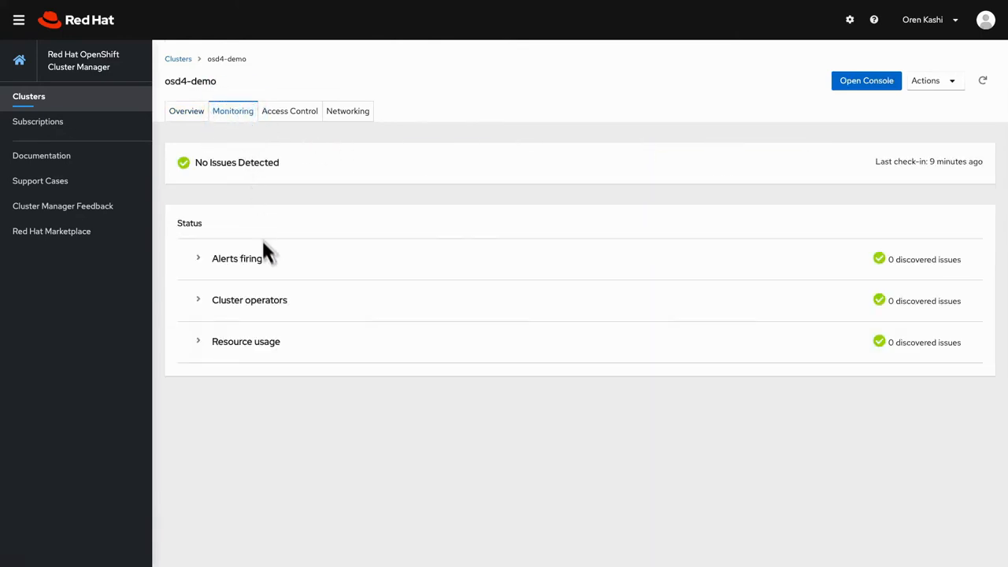
{"action": "mouse_move", "coordinate": [305, 168]}
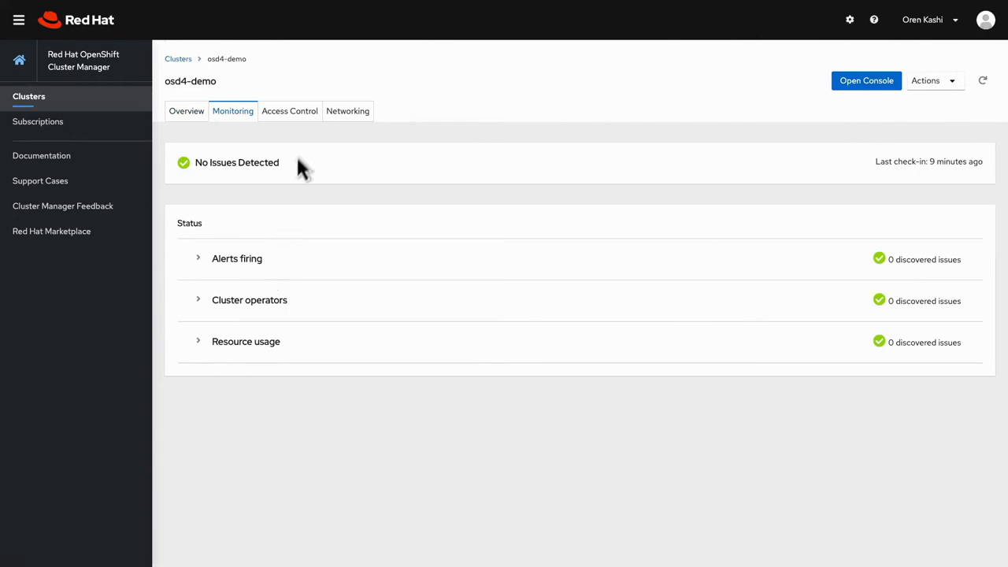
View osd4-demo's GitHub and Google identity providers and dedicated-admins, then its networking settings.
{"action": "left_click", "coordinate": [290, 110]}
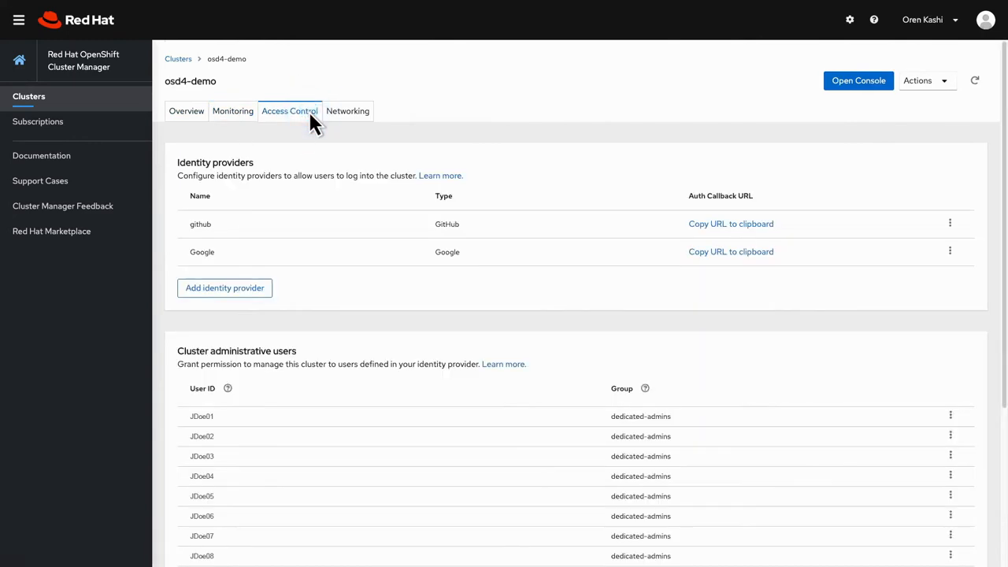
{"action": "mouse_move", "coordinate": [357, 122]}
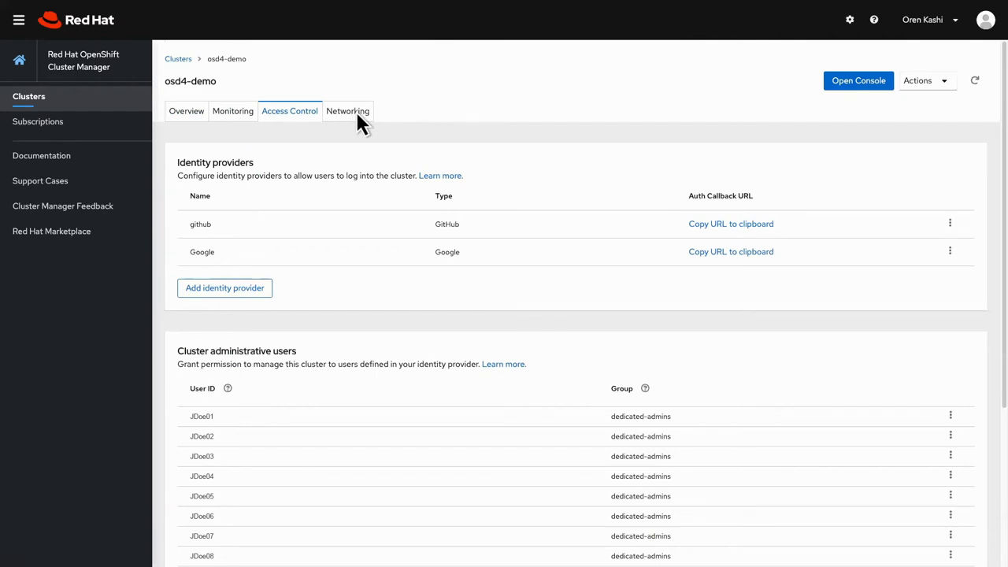
{"action": "left_click", "coordinate": [348, 111]}
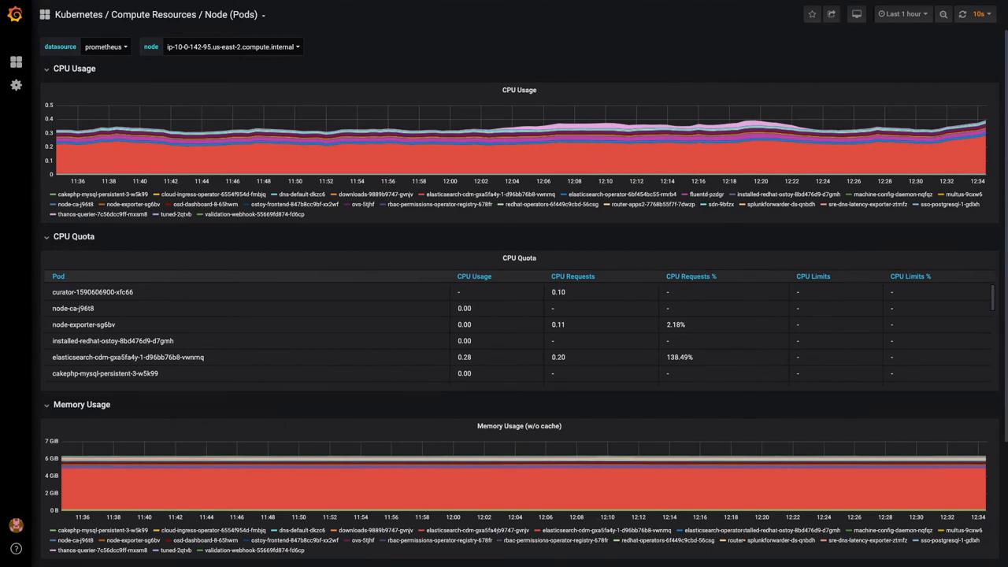
{"action": "mouse_move", "coordinate": [75, 74]}
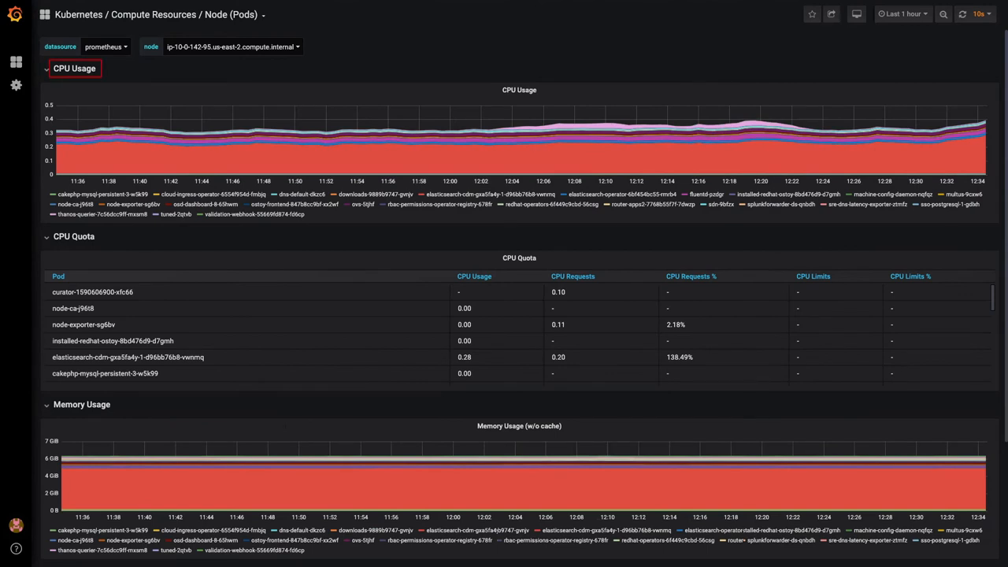